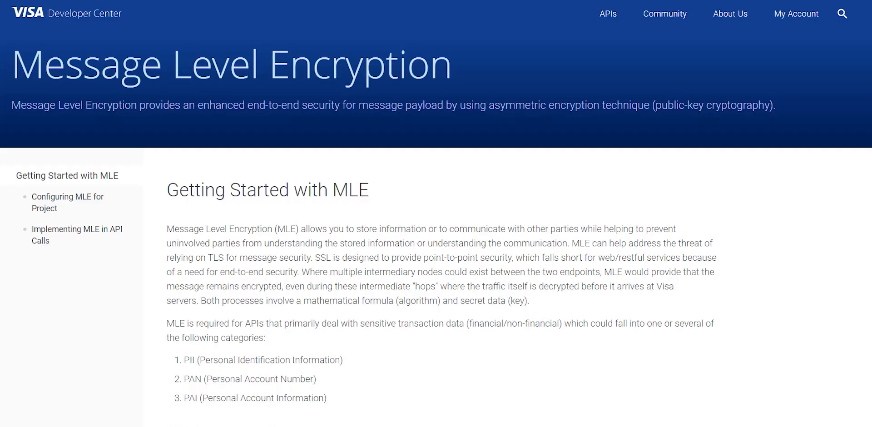
- Switch the mVisa MerchantPushPayments GET endpoint's MLE toggle to Enforced in the API list
{"action": "scroll", "scroll_direction": "down", "scroll_amount": 3}
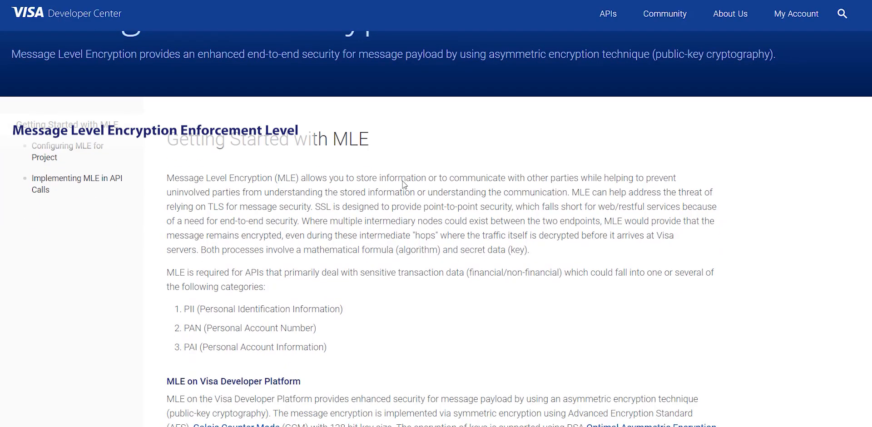
{"action": "scroll", "scroll_direction": "down", "scroll_amount": 3}
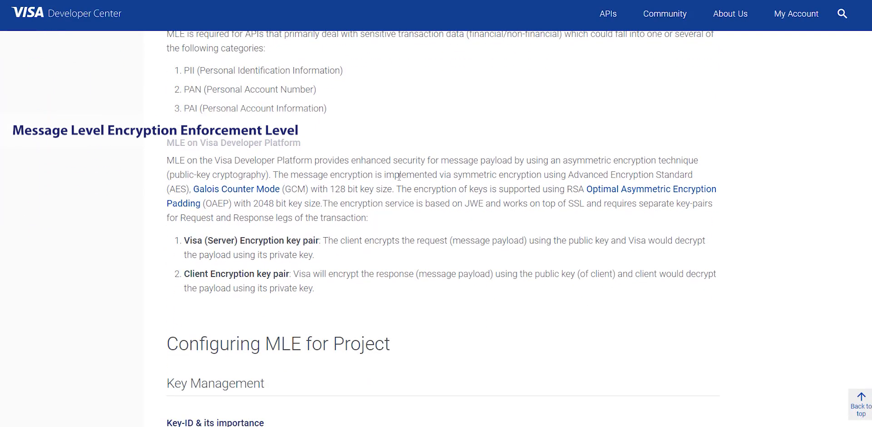
{"action": "scroll", "scroll_direction": "down", "scroll_amount": 3}
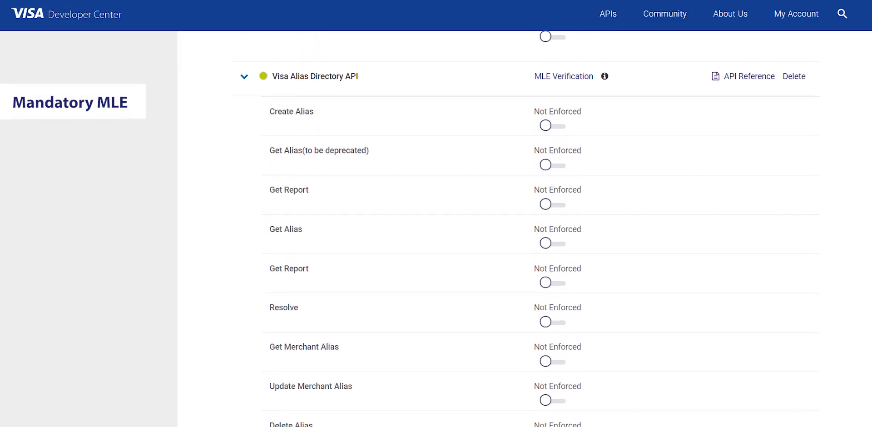
{"action": "mouse_move", "coordinate": [652, 157]}
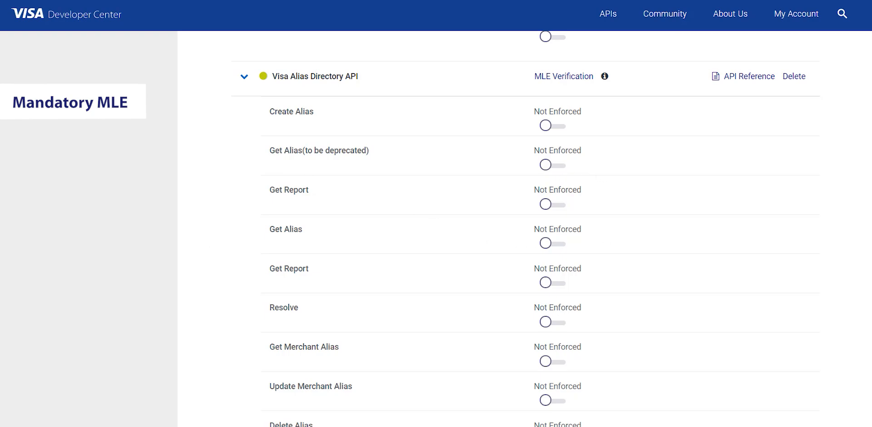
{"action": "mouse_move", "coordinate": [449, 270]}
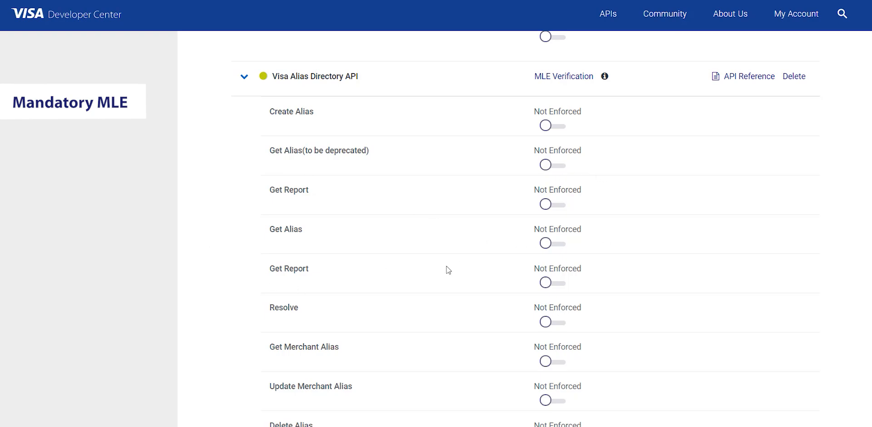
{"action": "scroll", "scroll_direction": "down", "scroll_amount": 3}
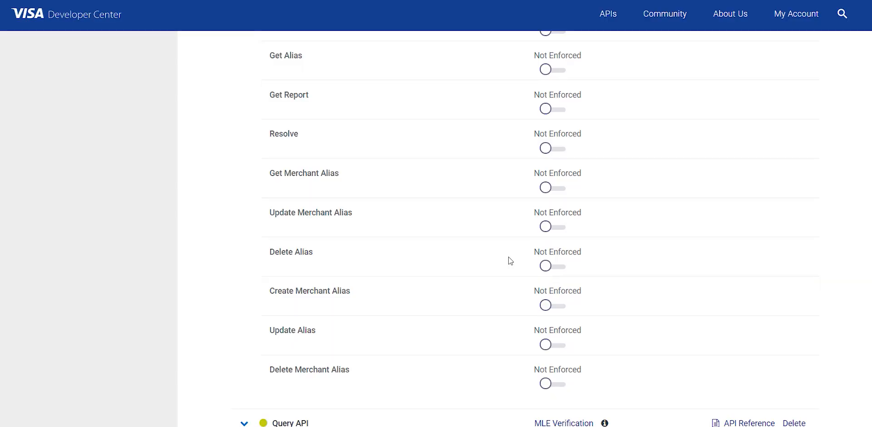
{"action": "scroll", "scroll_direction": "down", "scroll_amount": 3}
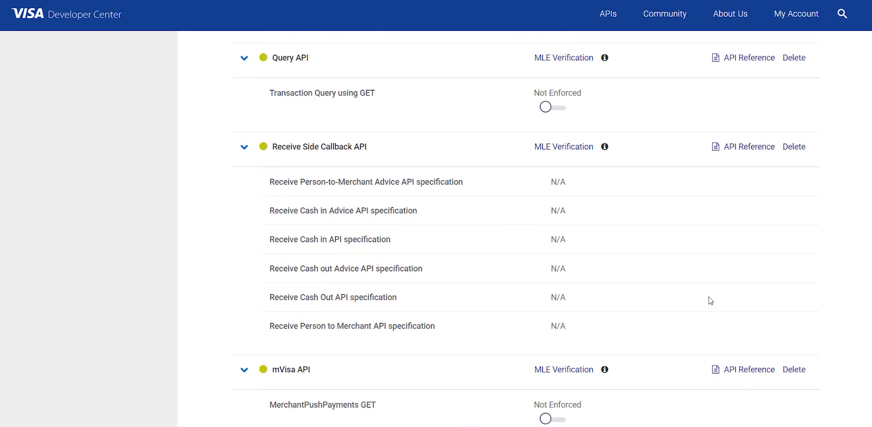
{"action": "scroll", "scroll_direction": "down", "scroll_amount": 3}
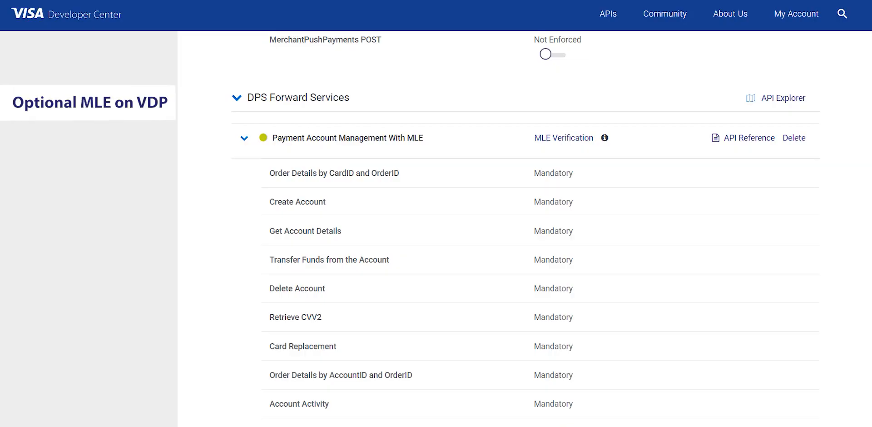
{"action": "mouse_move", "coordinate": [426, 251]}
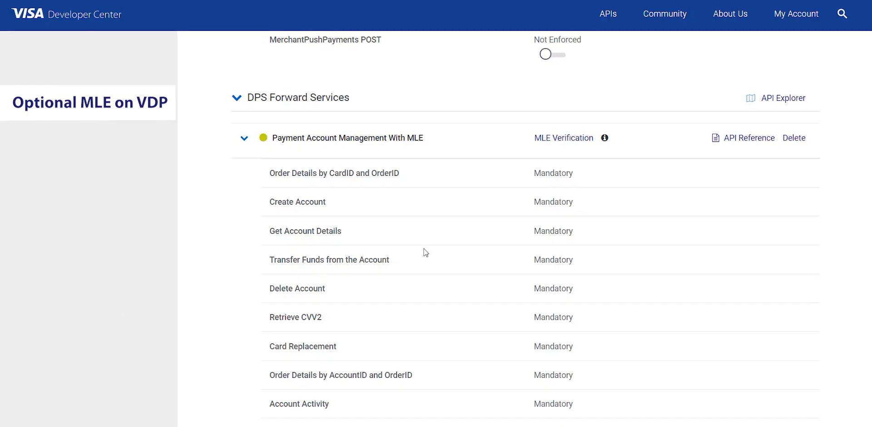
{"action": "mouse_move", "coordinate": [404, 245]}
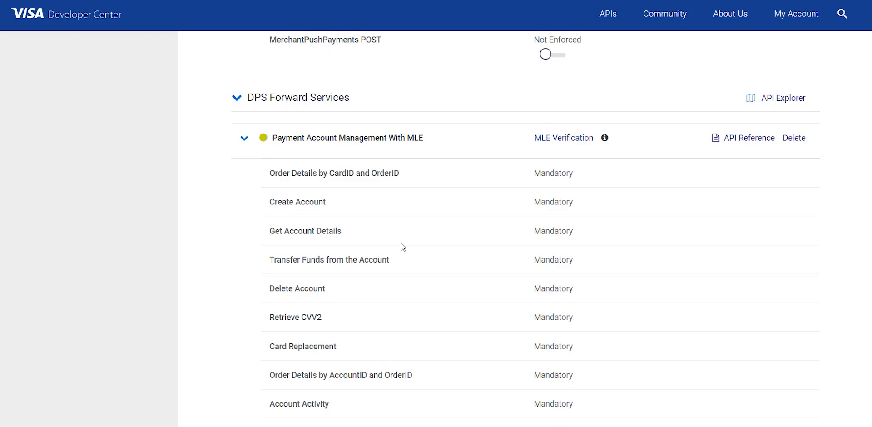
{"action": "mouse_move", "coordinate": [425, 307]}
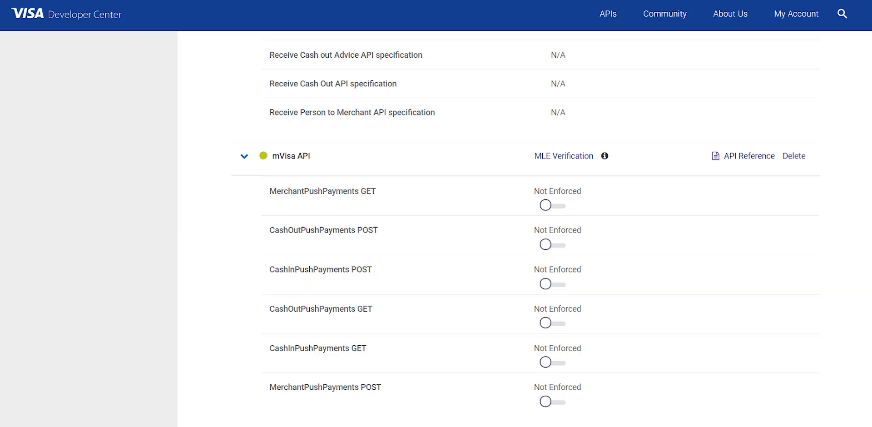
{"action": "mouse_move", "coordinate": [480, 289]}
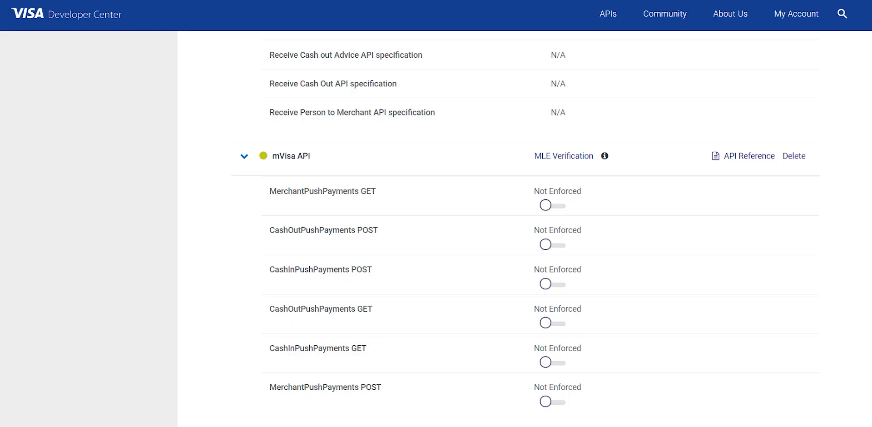
{"action": "left_click", "coordinate": [544, 205]}
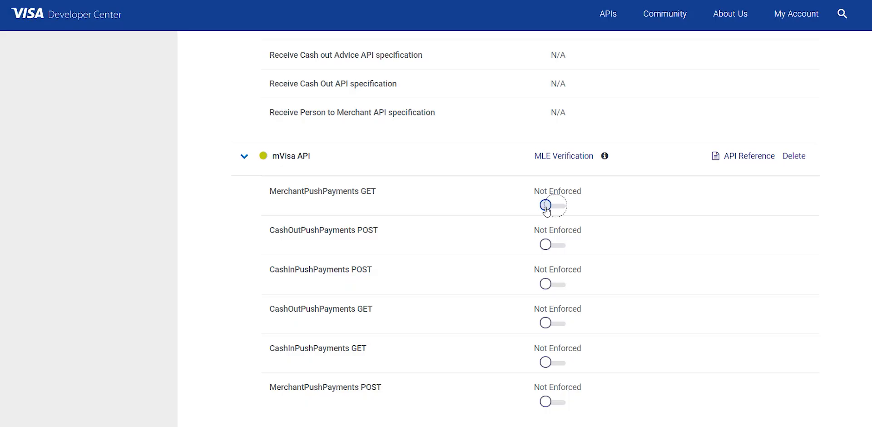
{"action": "left_click", "coordinate": [545, 204]}
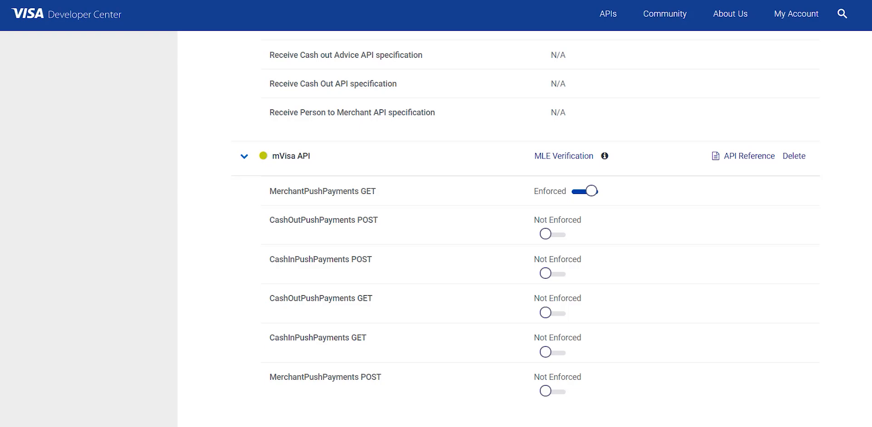
{"action": "mouse_move", "coordinate": [137, 268]}
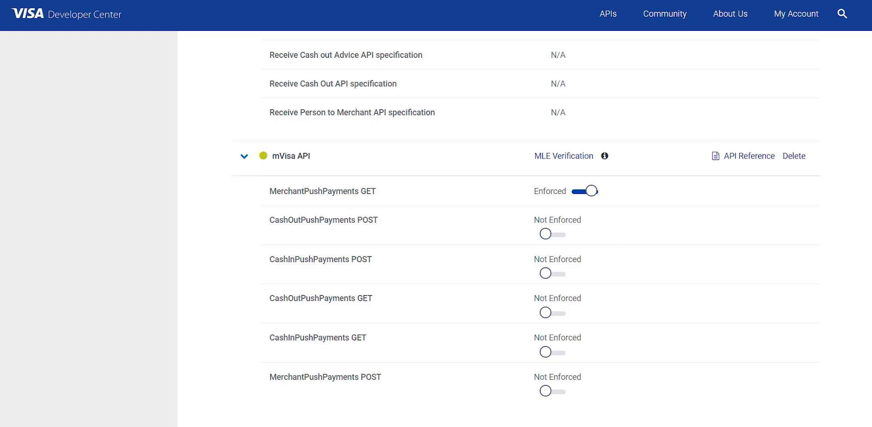
{"action": "mouse_move", "coordinate": [106, 277]}
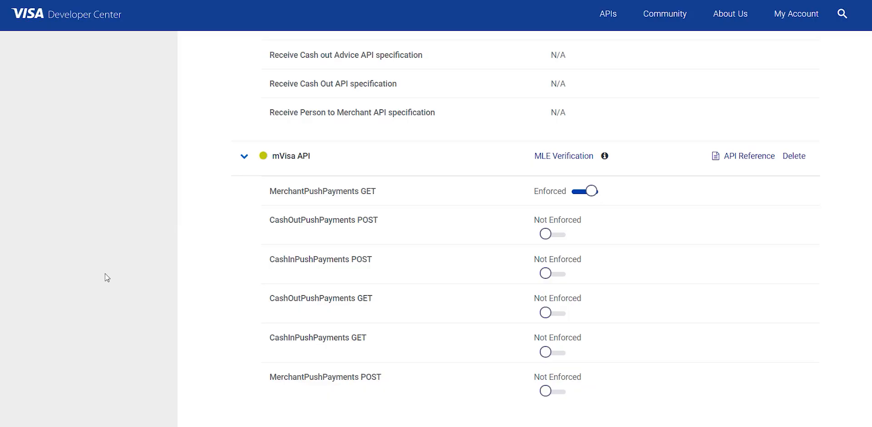
{"action": "scroll", "scroll_direction": "down", "scroll_amount": 3}
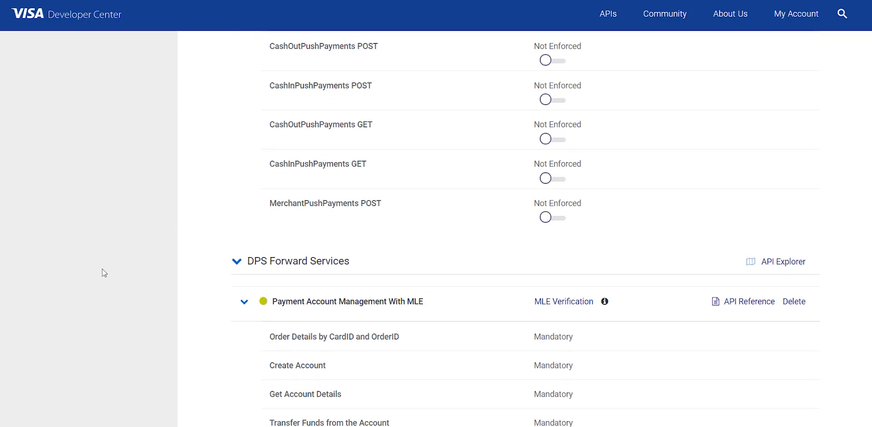
{"action": "scroll", "scroll_direction": "down", "scroll_amount": 3}
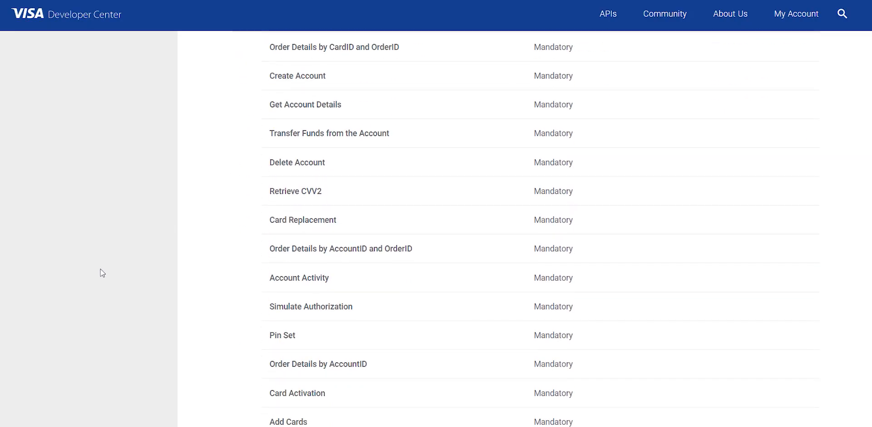
{"action": "scroll", "scroll_direction": "down", "scroll_amount": 3}
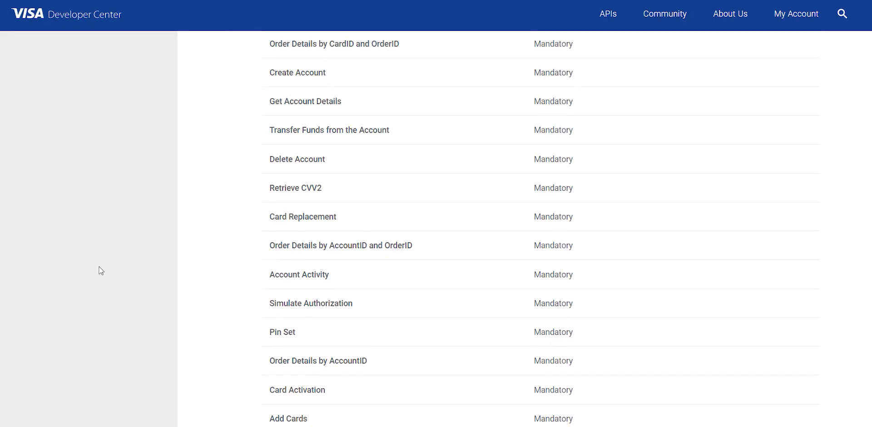
{"action": "scroll", "scroll_direction": "down", "scroll_amount": 3}
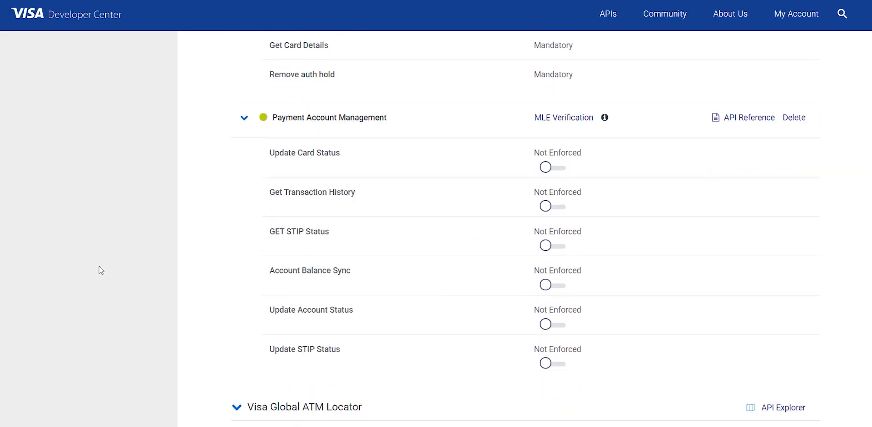
{"action": "scroll", "scroll_direction": "down", "scroll_amount": 3}
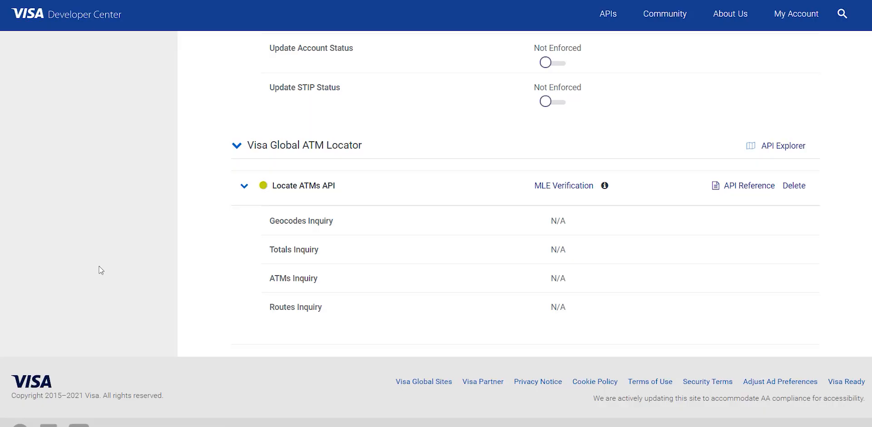
{"action": "mouse_move", "coordinate": [242, 279]}
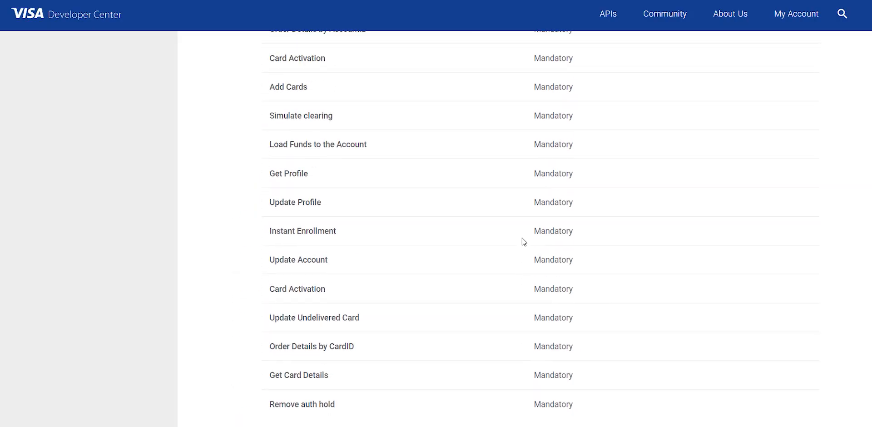
{"action": "scroll", "scroll_direction": "down", "scroll_amount": 3}
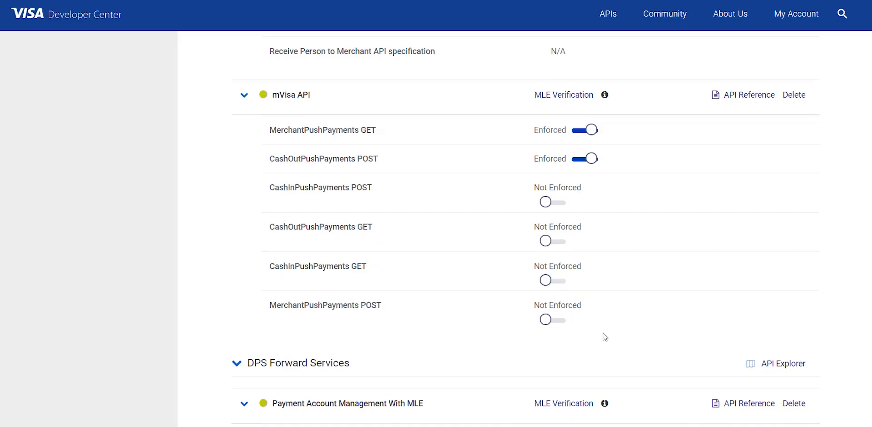
- Scroll the API list down toward the mVisa CashOutPushPayments POST MLE toggle
{"action": "scroll", "scroll_direction": "down", "scroll_amount": 3}
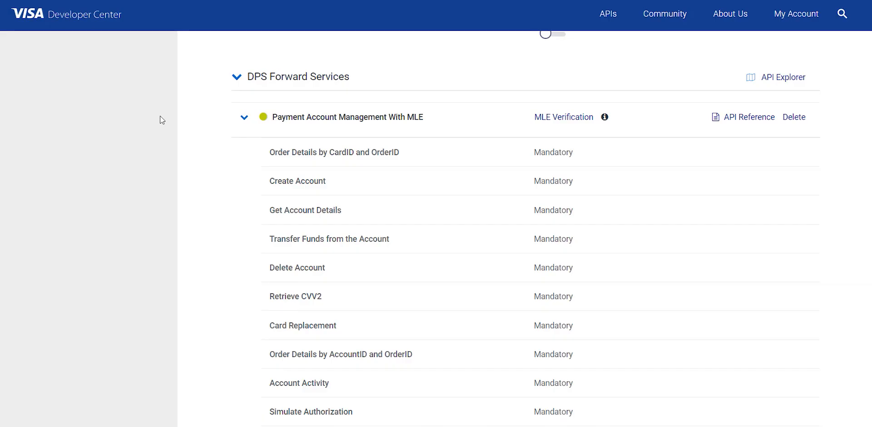
{"action": "mouse_move", "coordinate": [5, 11]}
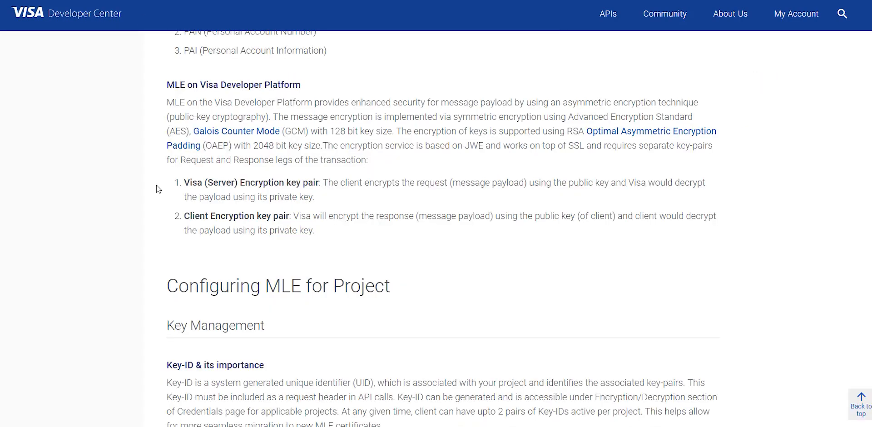
{"action": "scroll", "scroll_direction": "down", "scroll_amount": 3}
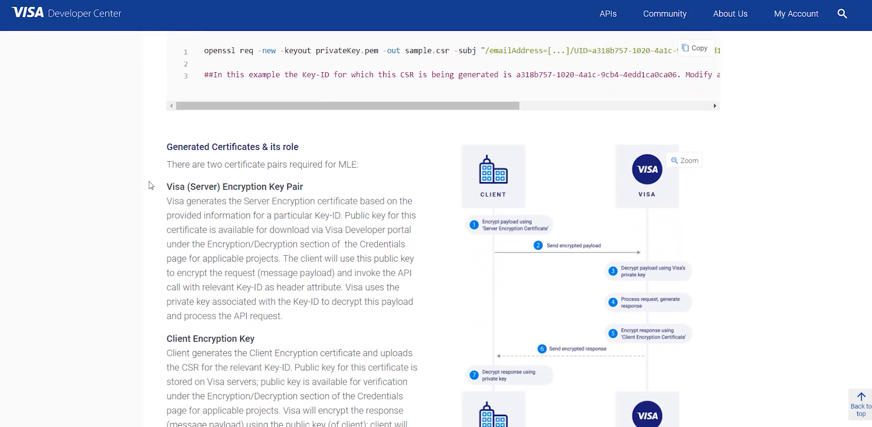
{"action": "scroll", "scroll_direction": "down", "scroll_amount": 3}
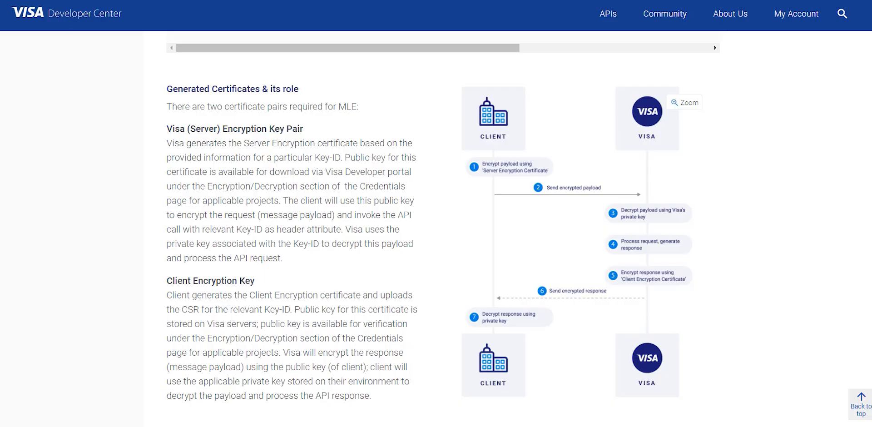
{"action": "scroll", "scroll_direction": "up", "scroll_amount": 3}
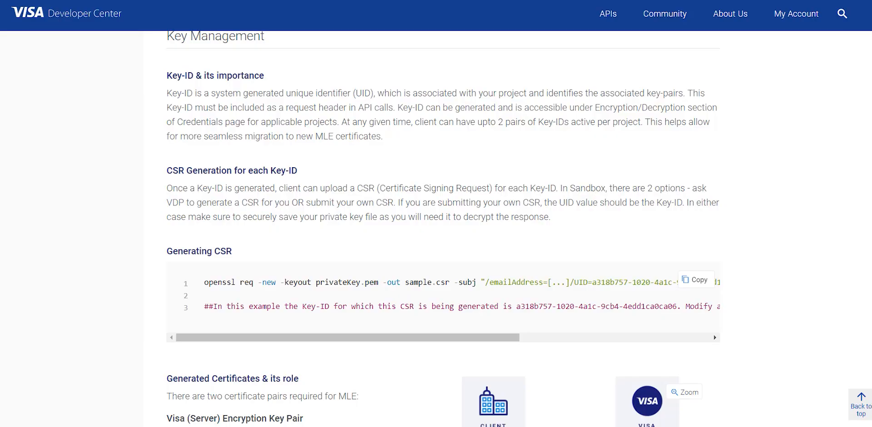
{"action": "mouse_move", "coordinate": [71, 146]}
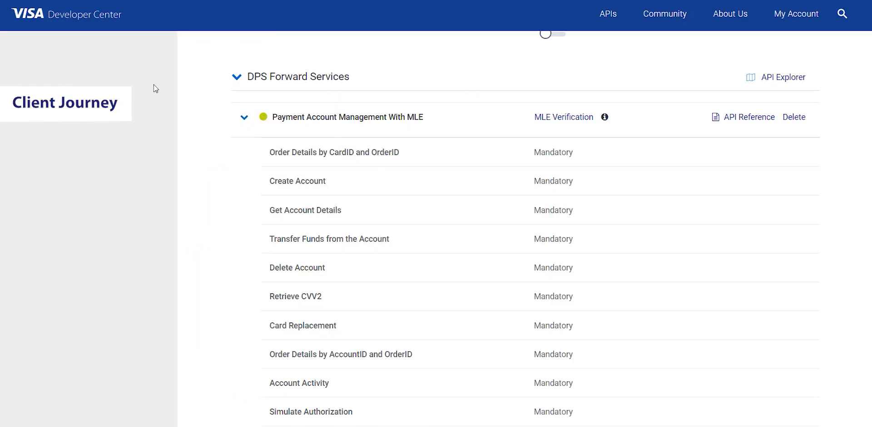
{"action": "mouse_move", "coordinate": [160, 193]}
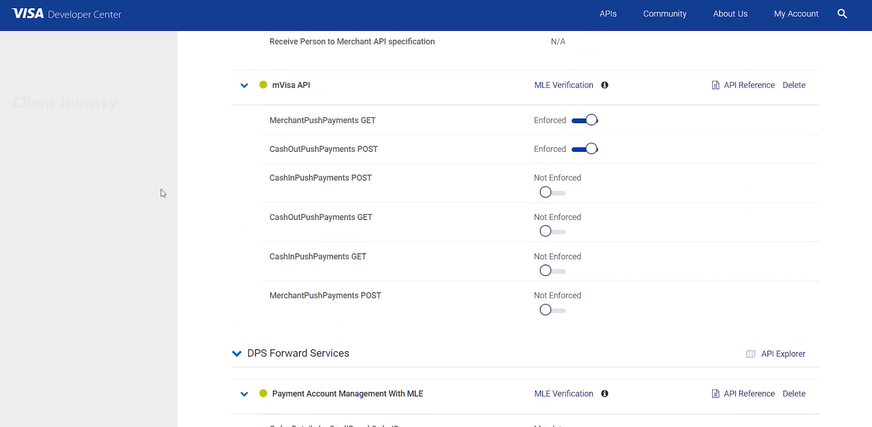
- Scroll the project's API list past the mVisa toggles to the Adjustment and Visa Alias Directory endpoints
{"action": "scroll", "scroll_direction": "down", "scroll_amount": 3}
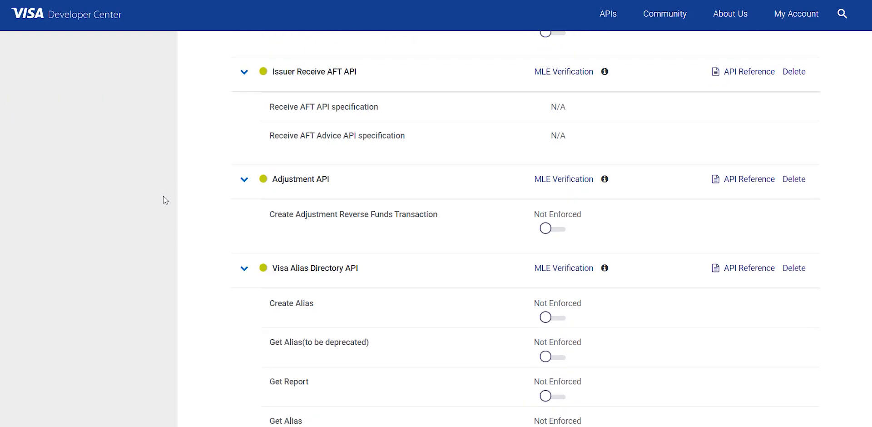